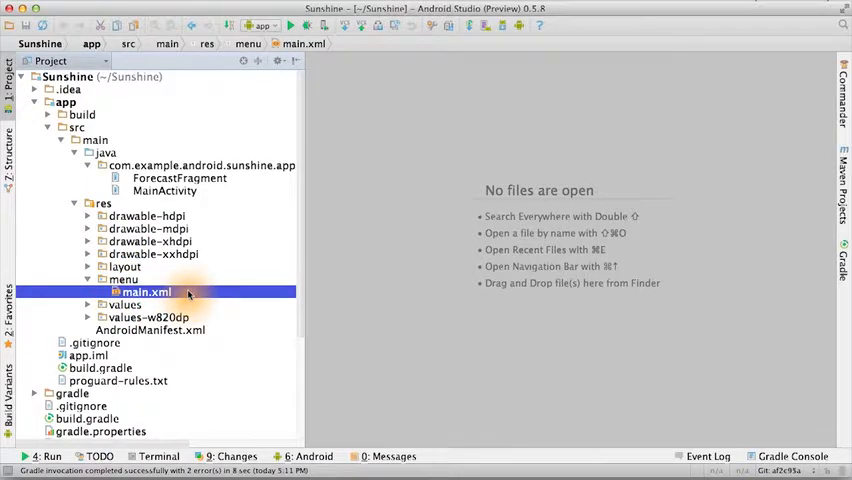
# Open res/menu/main.xml in the editor, showing the action_settings menu item.
pyautogui.doubleClick(148, 292)
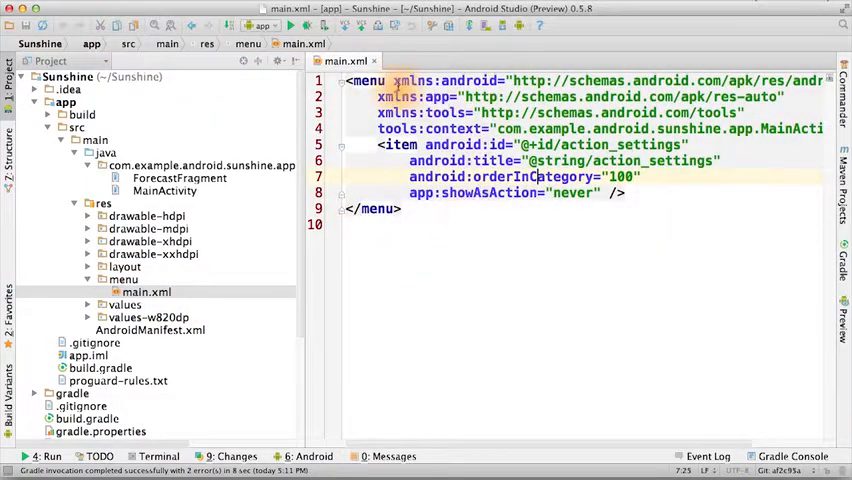